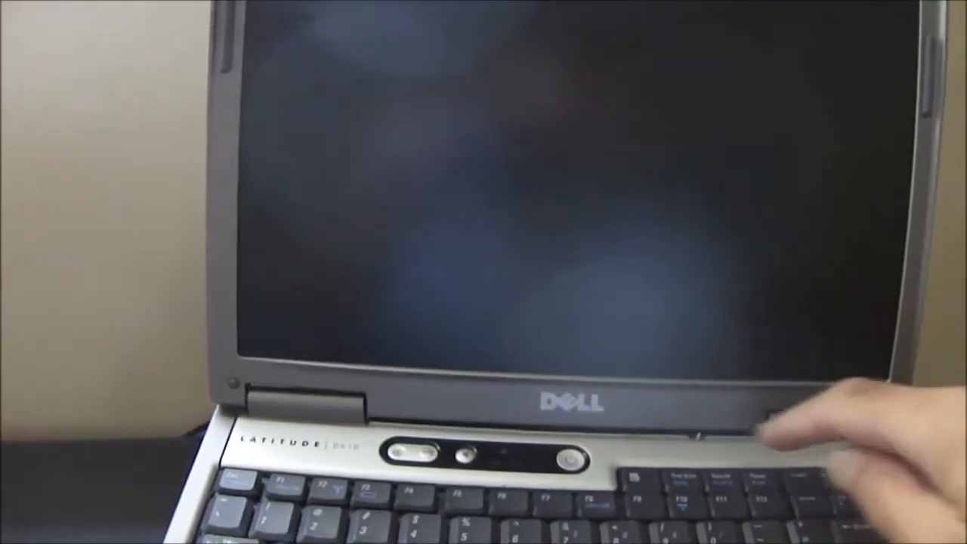
Power on the Dell laptop to begin booting from the Lubuntu USB drive
{"action": "left_click", "coordinate": [575, 461]}
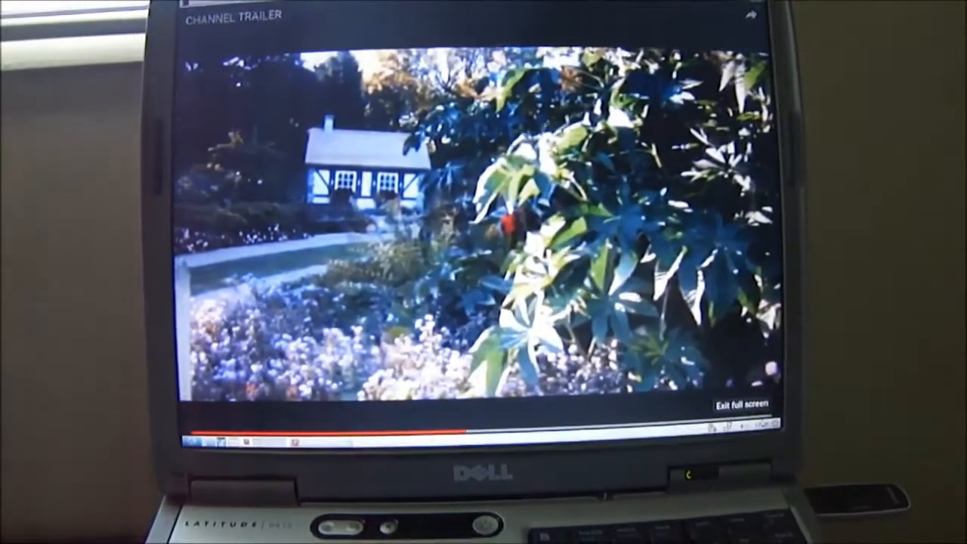
Play the YouTube channel trailer in full screen
{"action": "left_click", "coordinate": [744, 404]}
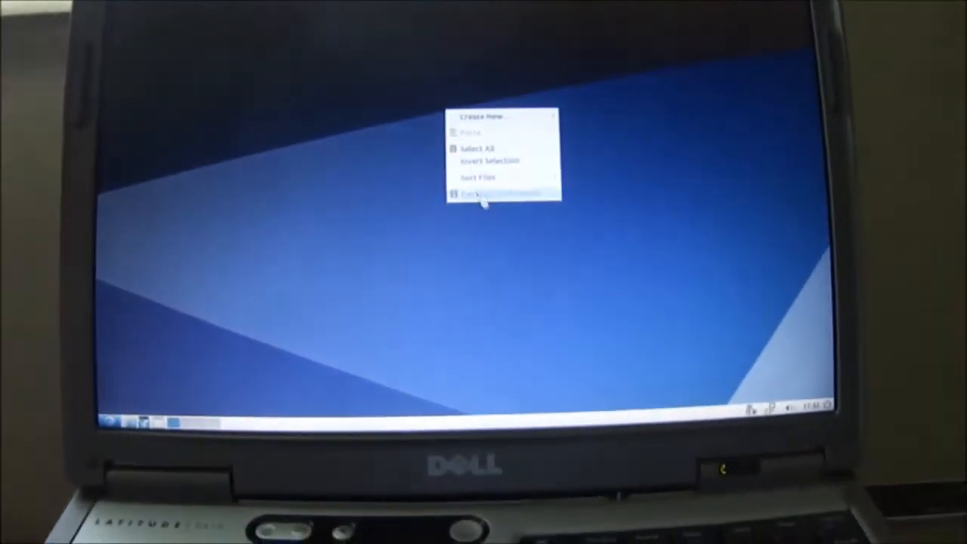
Choose Desktop Preferences from the desktop's right-click menu
{"action": "left_click", "coordinate": [484, 195]}
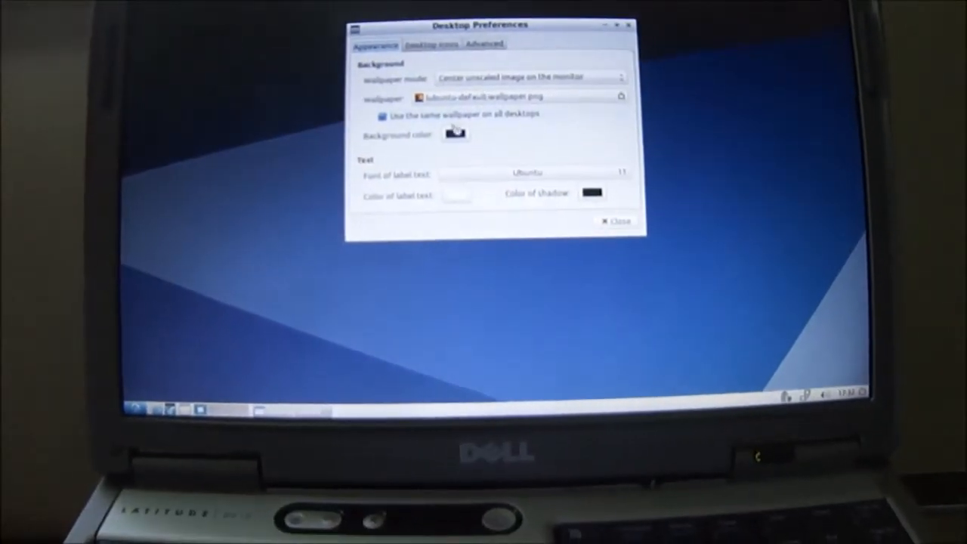